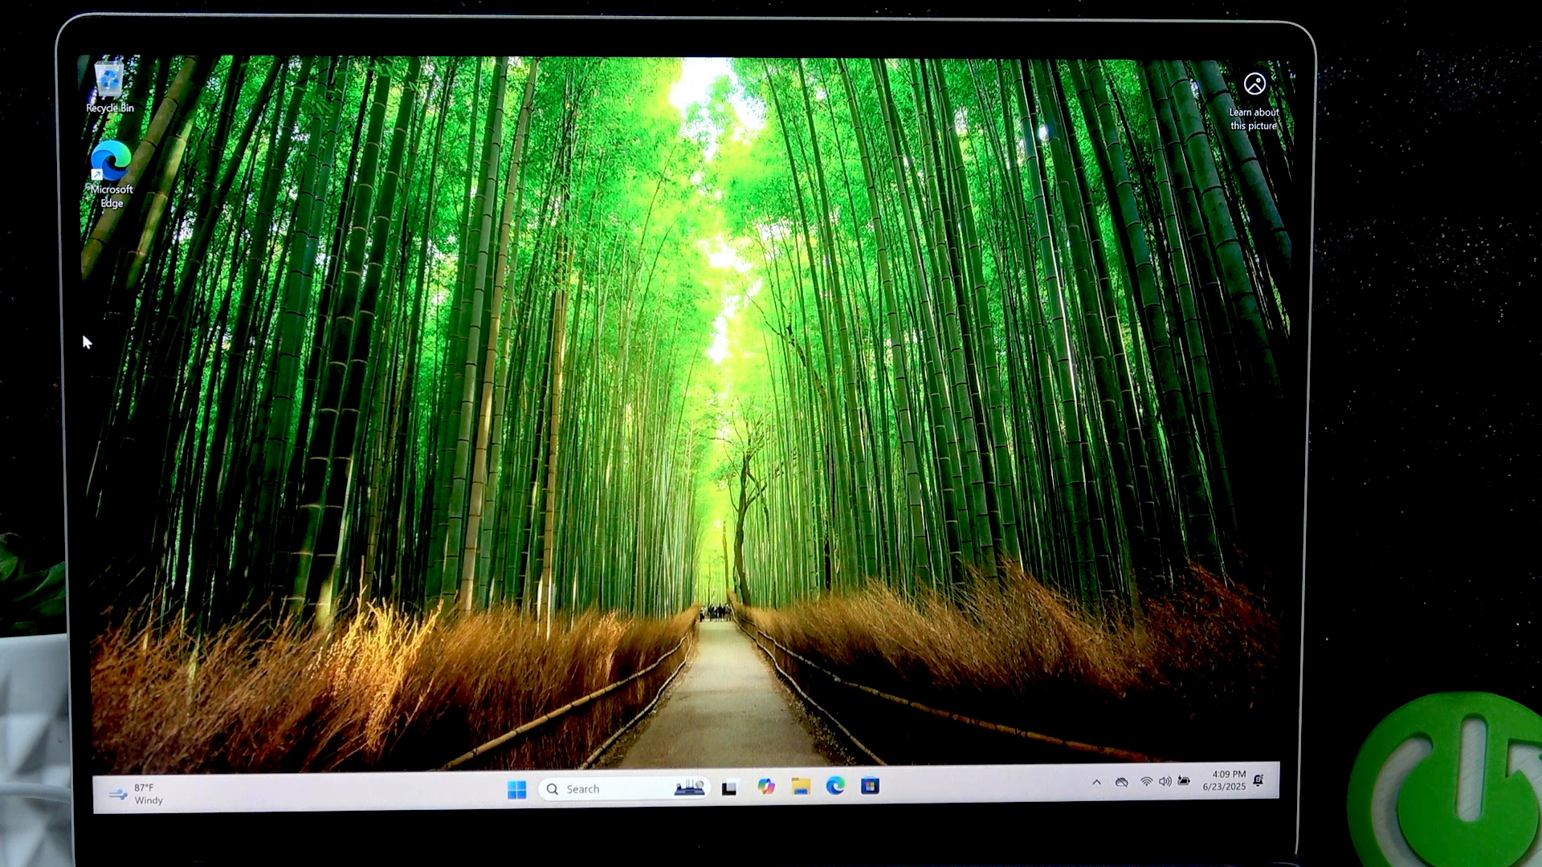
{"action": "mouse_move", "coordinate": [450, 641]}
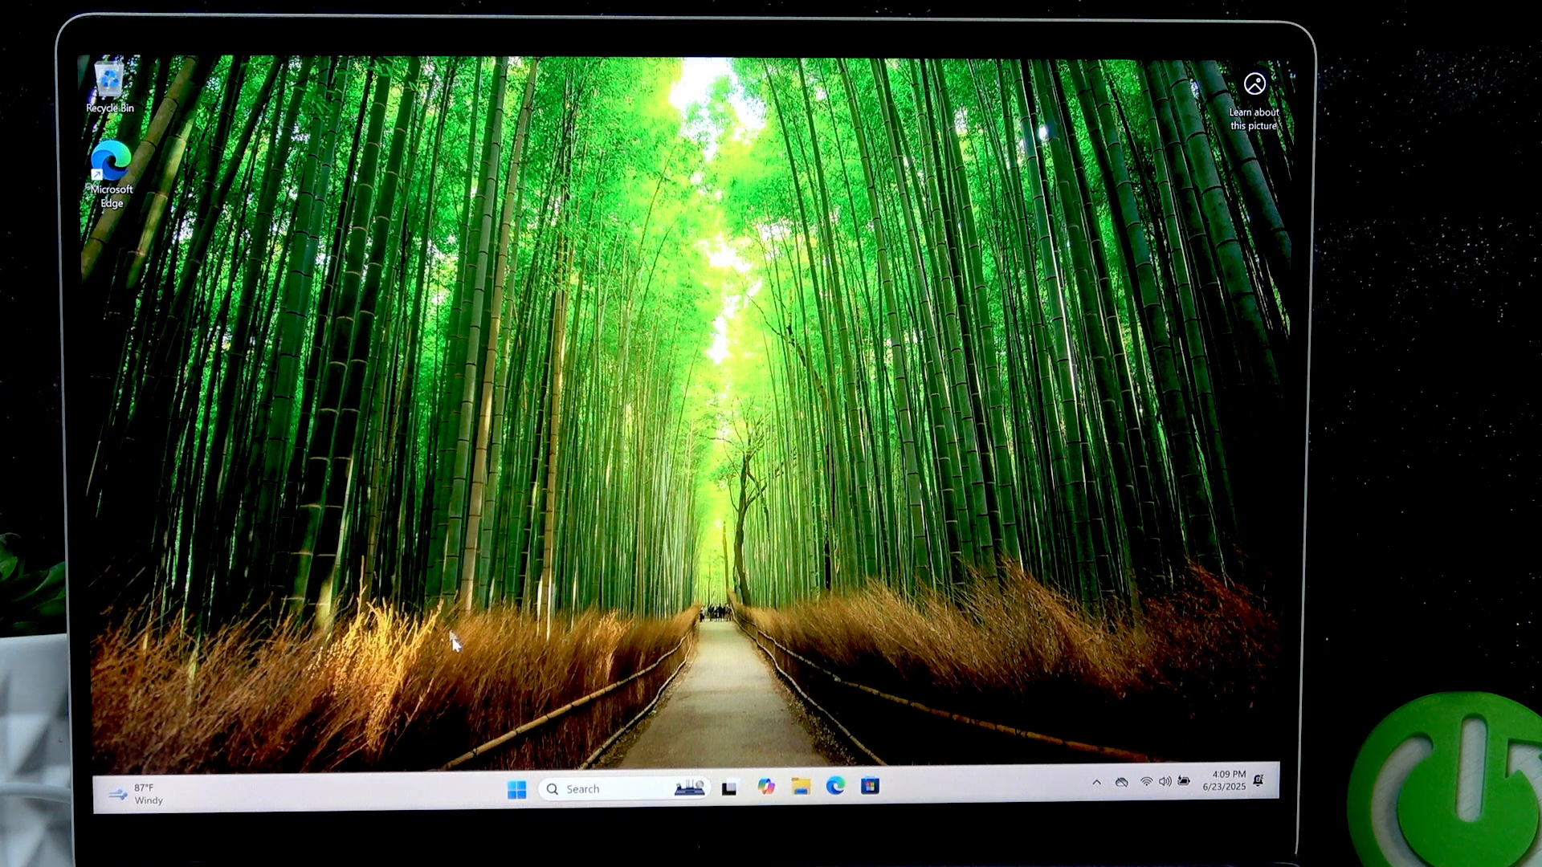
- Shut the laptop down via Start's power choices so it can reboot into firmware
{"action": "left_click", "coordinate": [512, 787]}
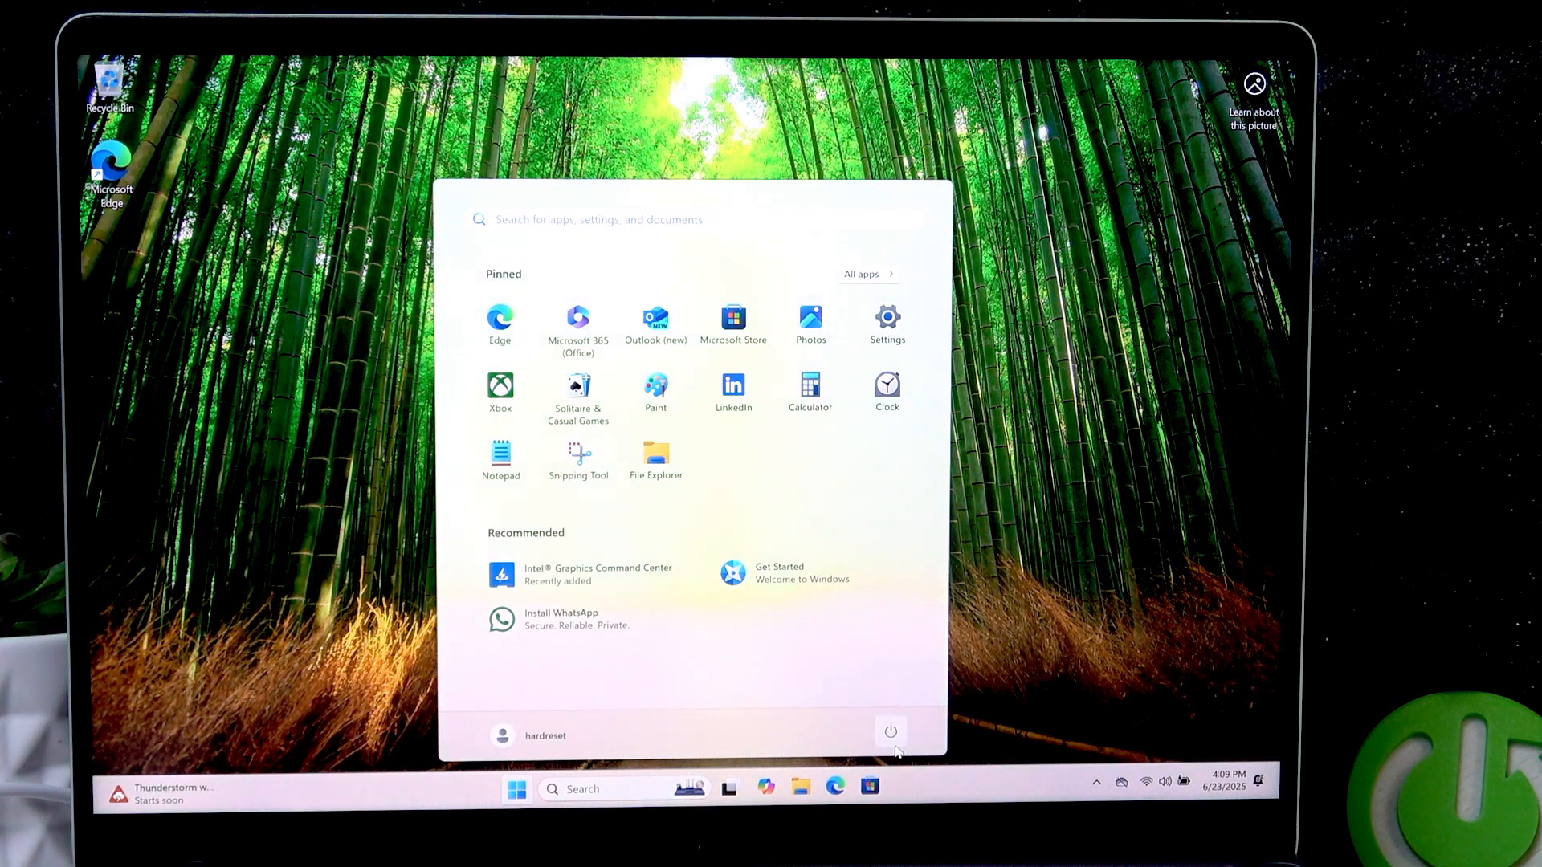
{"action": "left_click", "coordinate": [890, 733]}
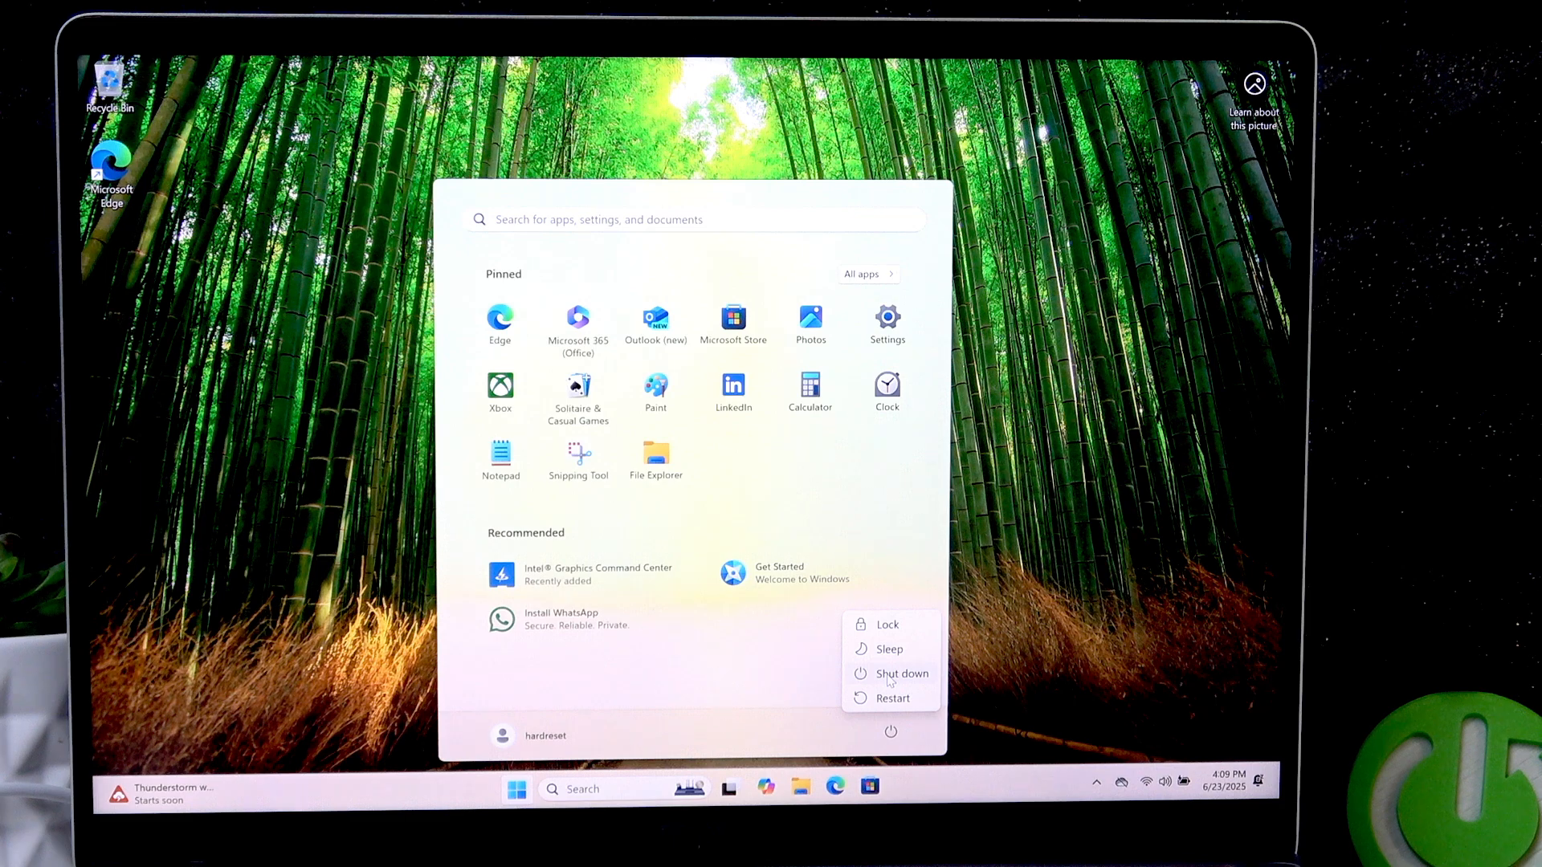
{"action": "left_click", "coordinate": [901, 673]}
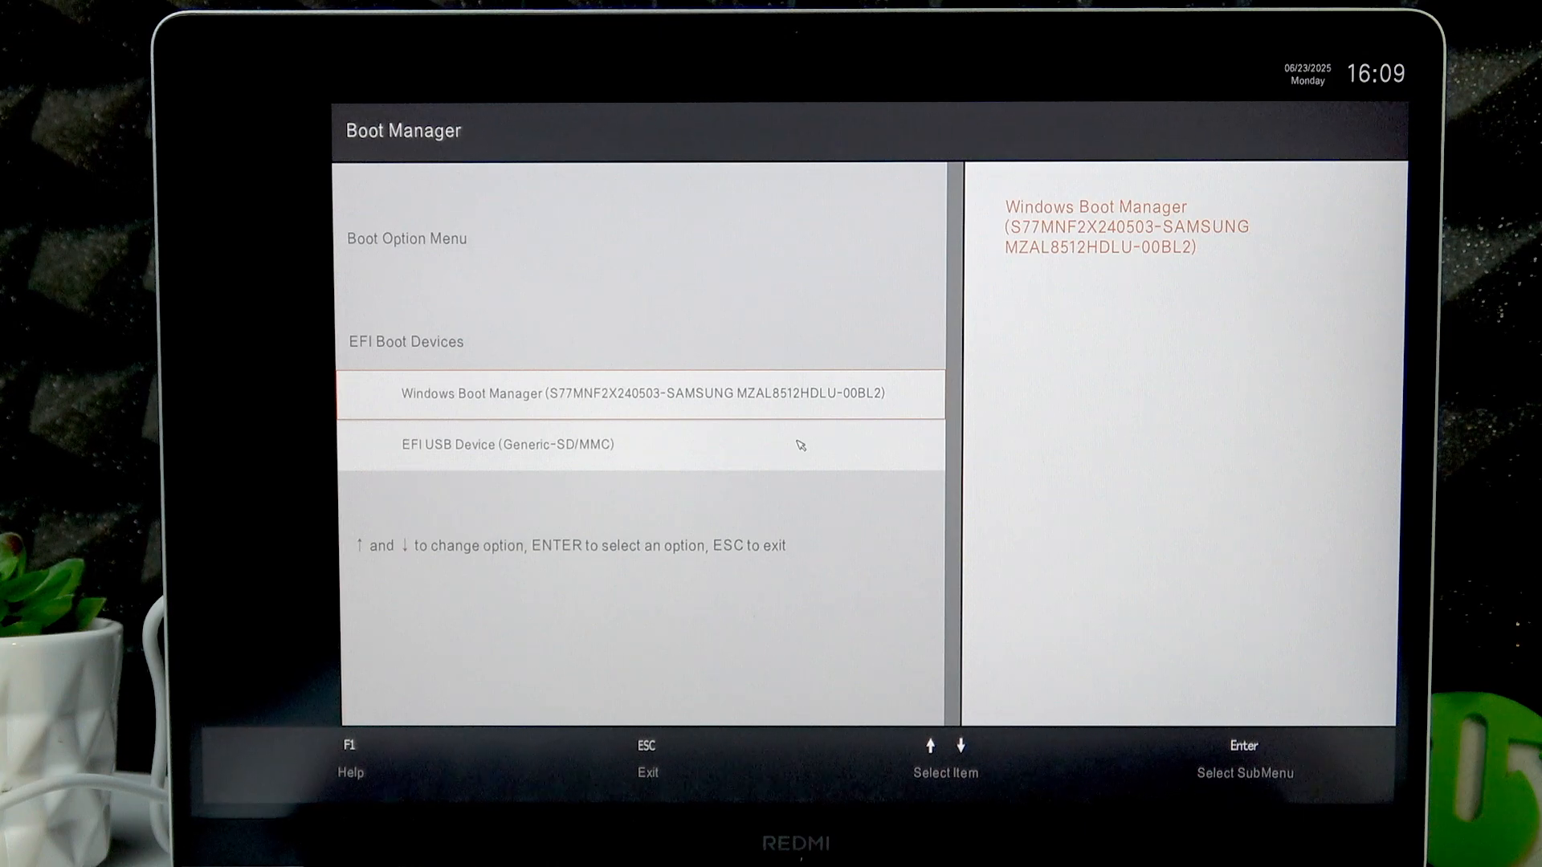
{"action": "mouse_move", "coordinate": [476, 488]}
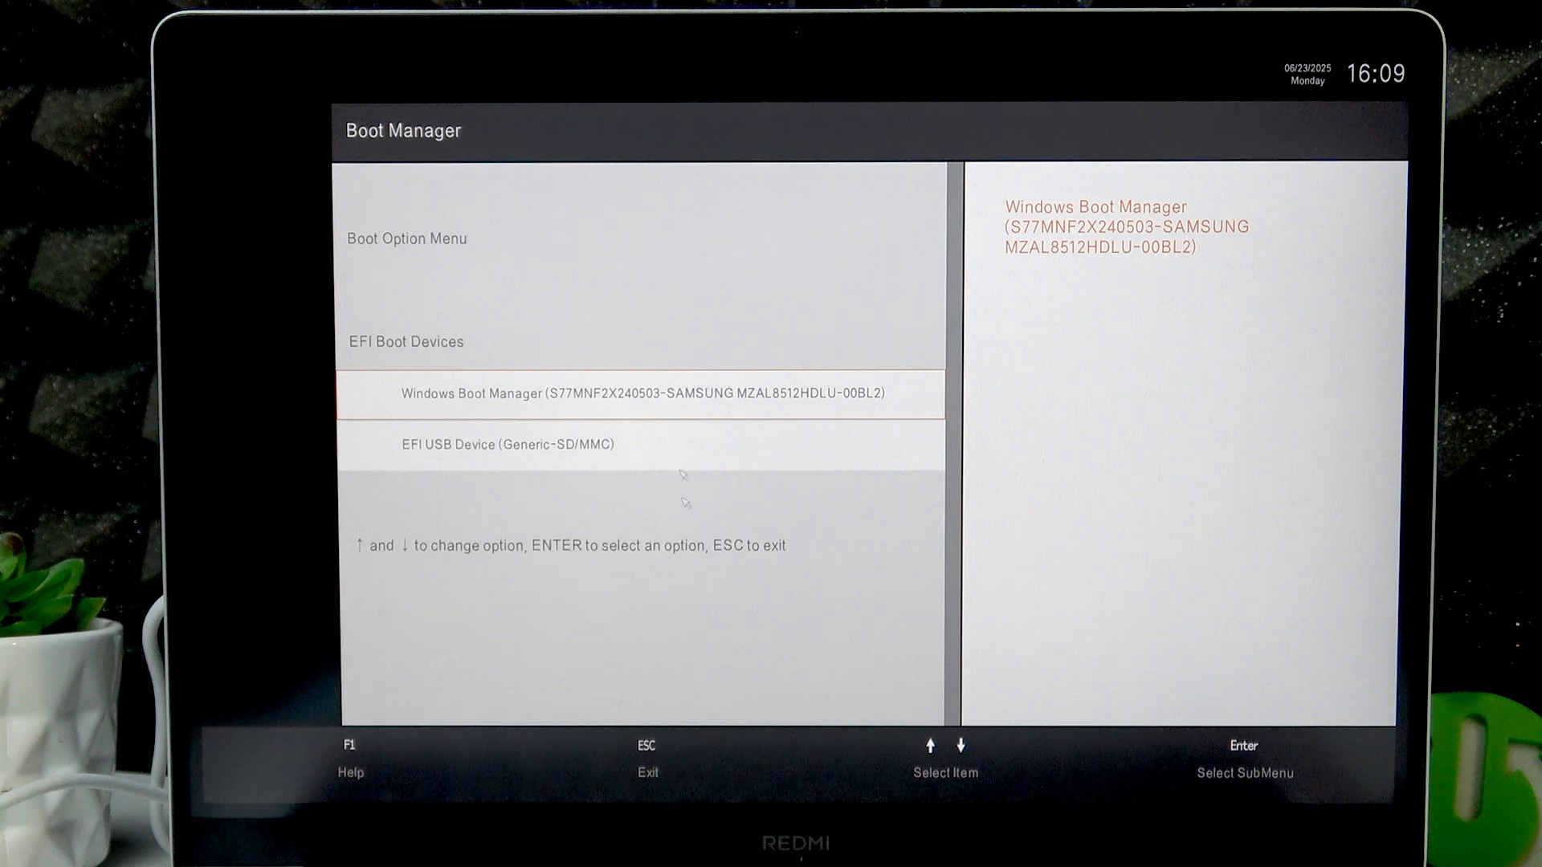
- Move the boot selection down to EFI USB Device (Generic-SD/MMC)
{"action": "key", "text": "Down"}
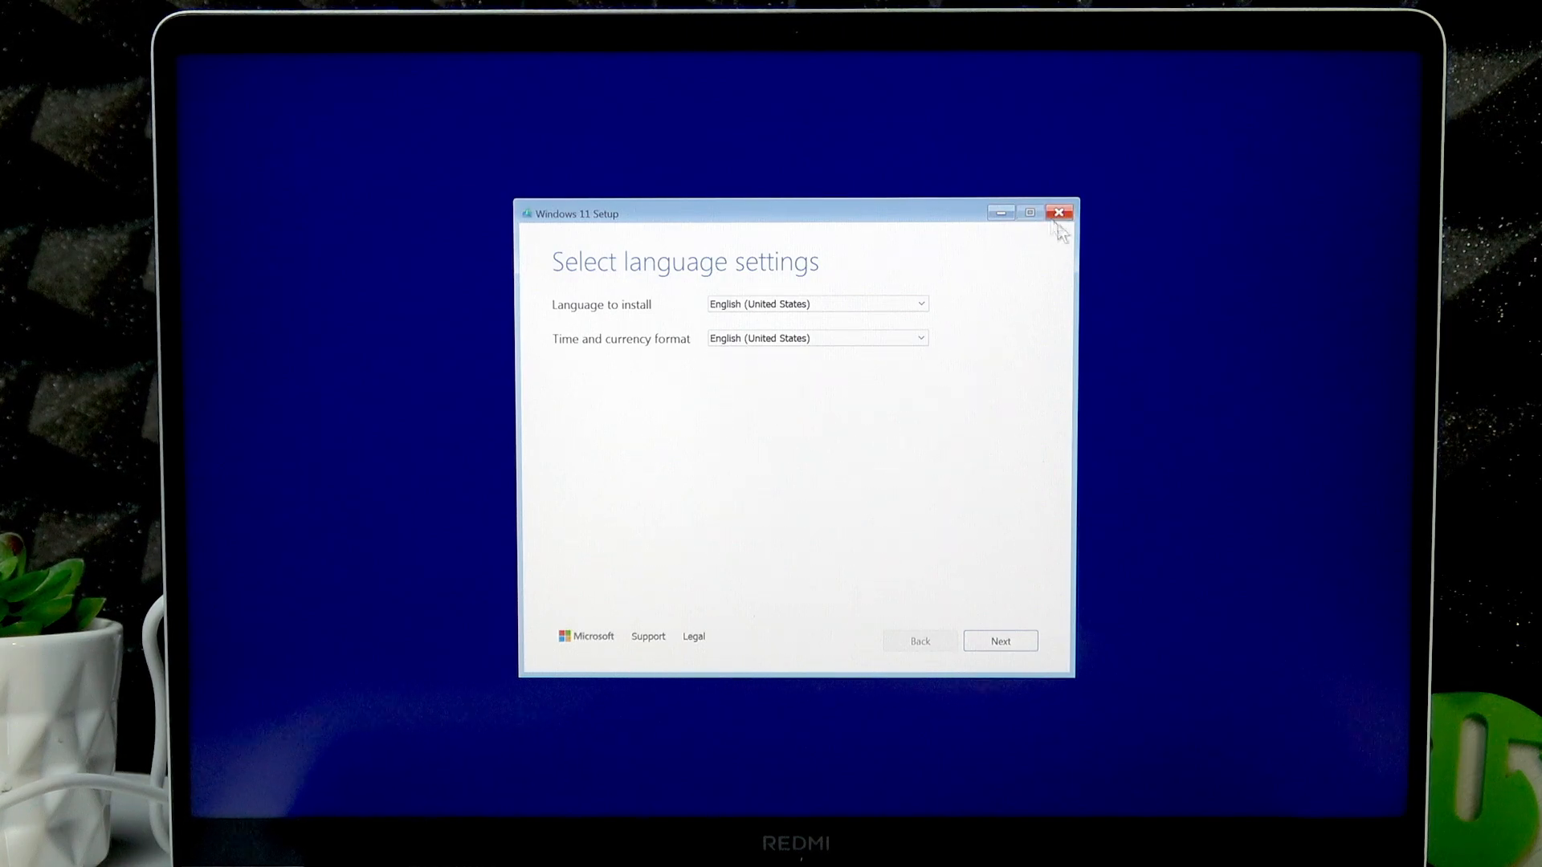
{"action": "mouse_move", "coordinate": [1031, 218]}
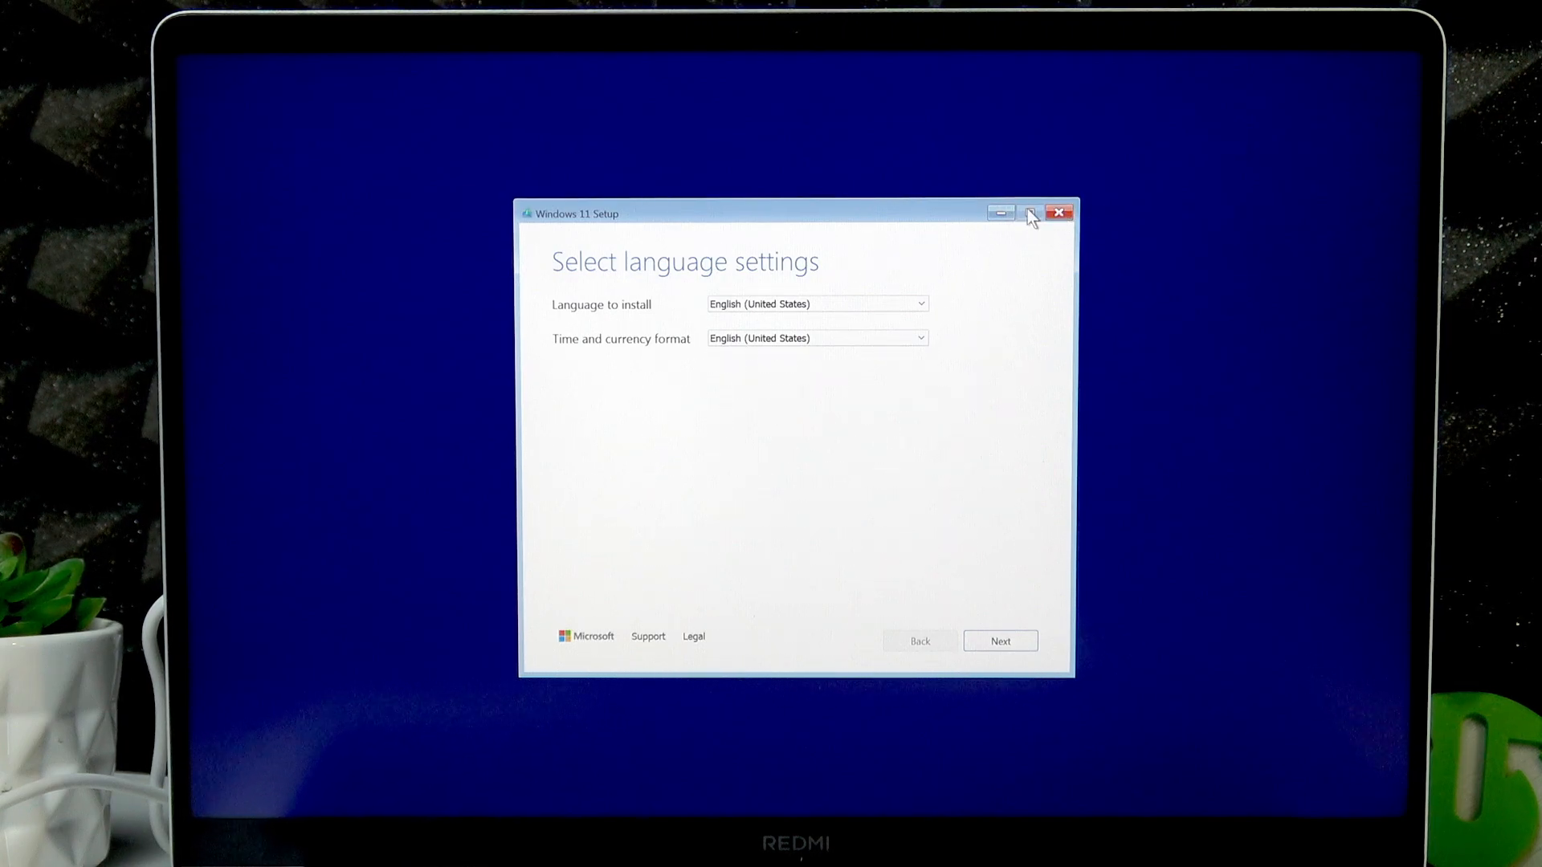
{"action": "mouse_move", "coordinate": [1060, 212]}
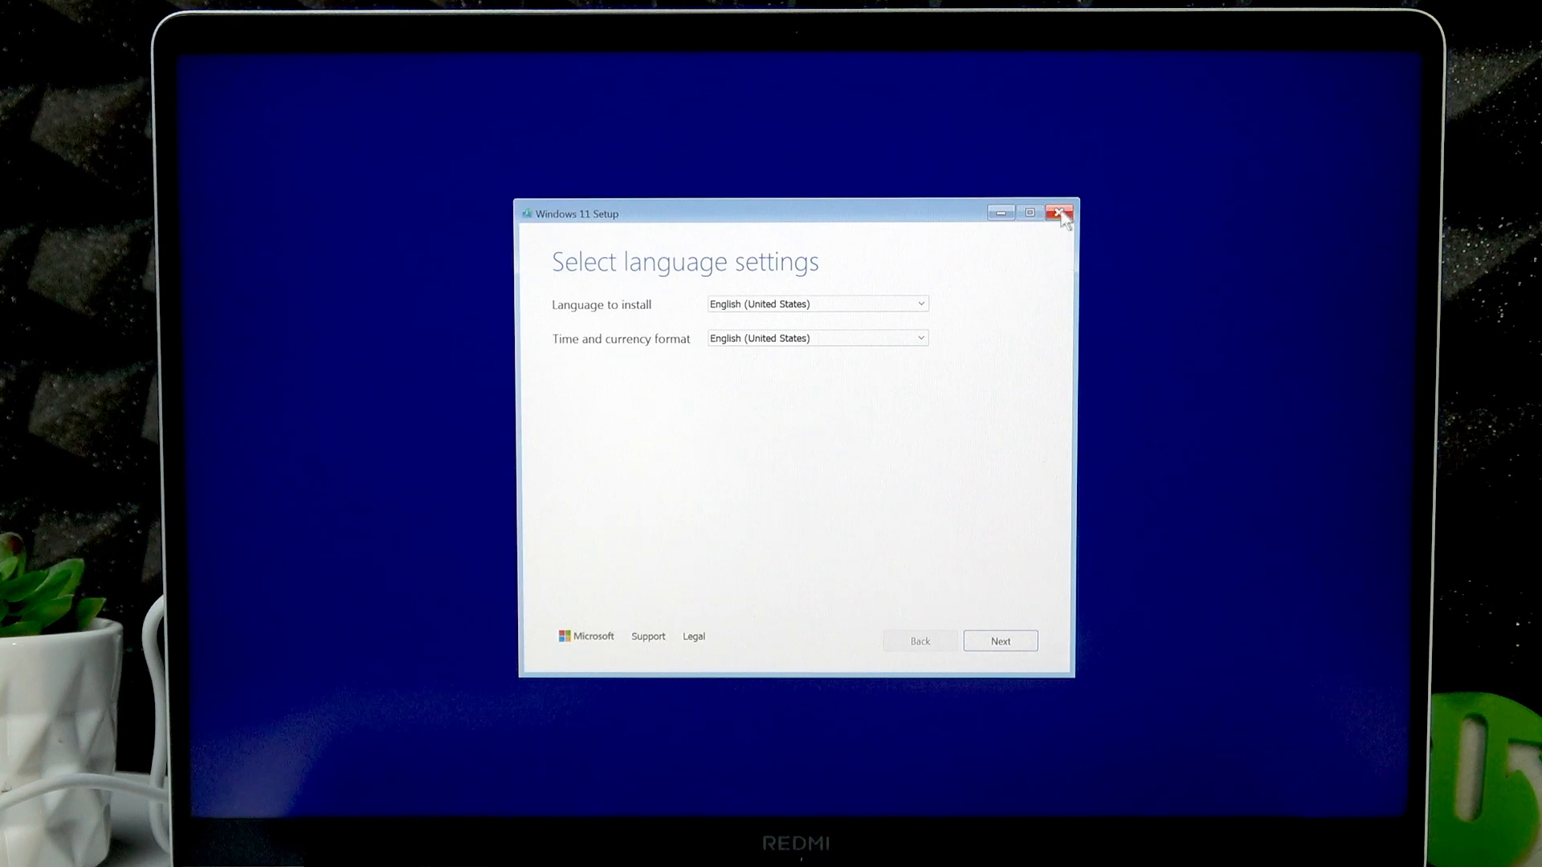
- Close Windows 11 Setup at the language page and answer Yes to the quit prompt
{"action": "left_click", "coordinate": [1060, 212]}
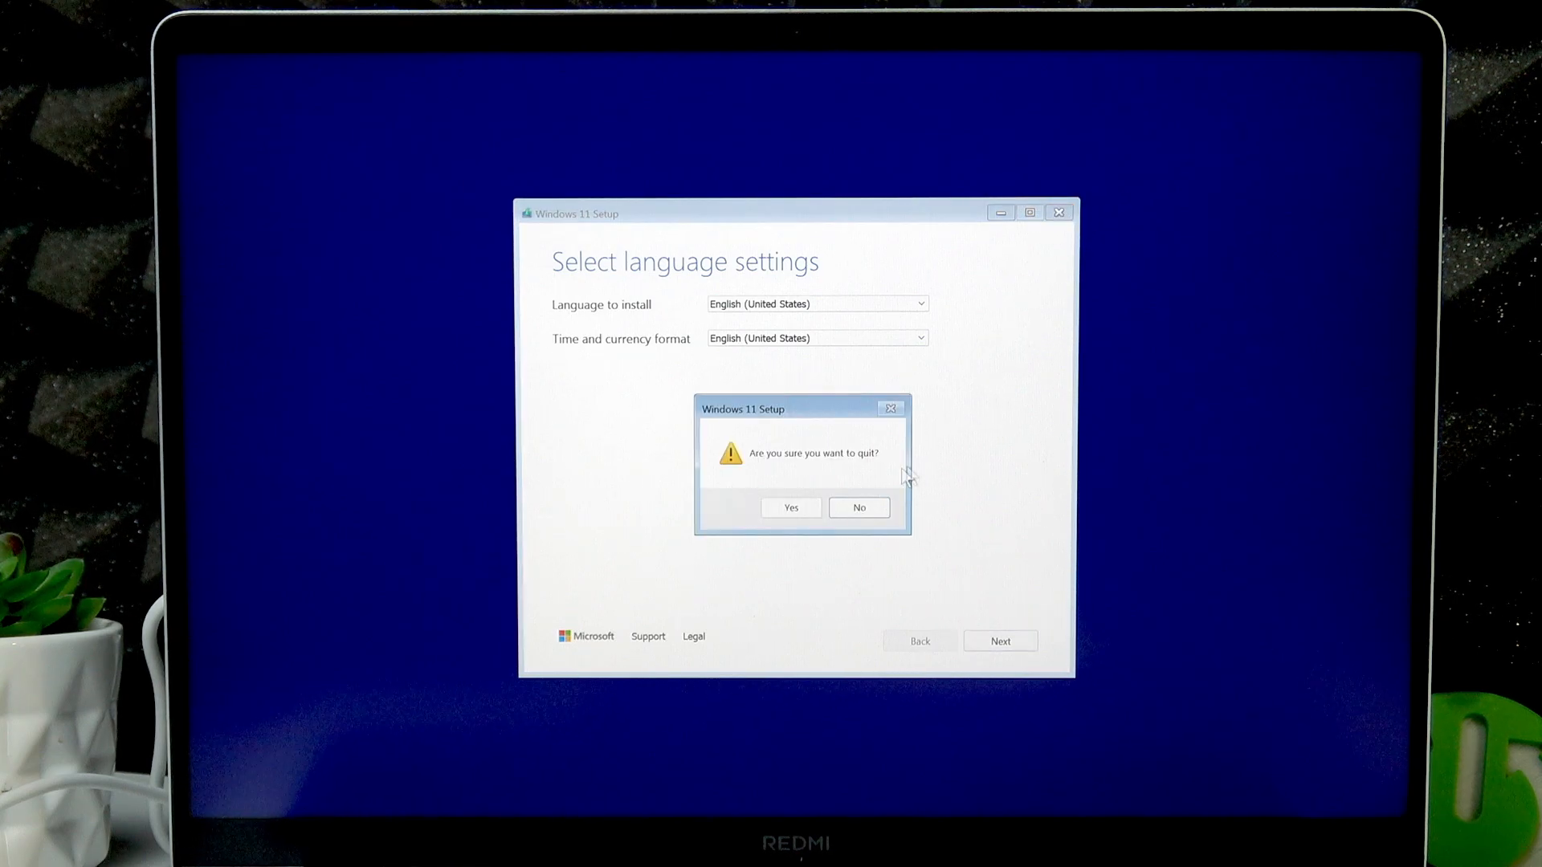
{"action": "left_click", "coordinate": [791, 508]}
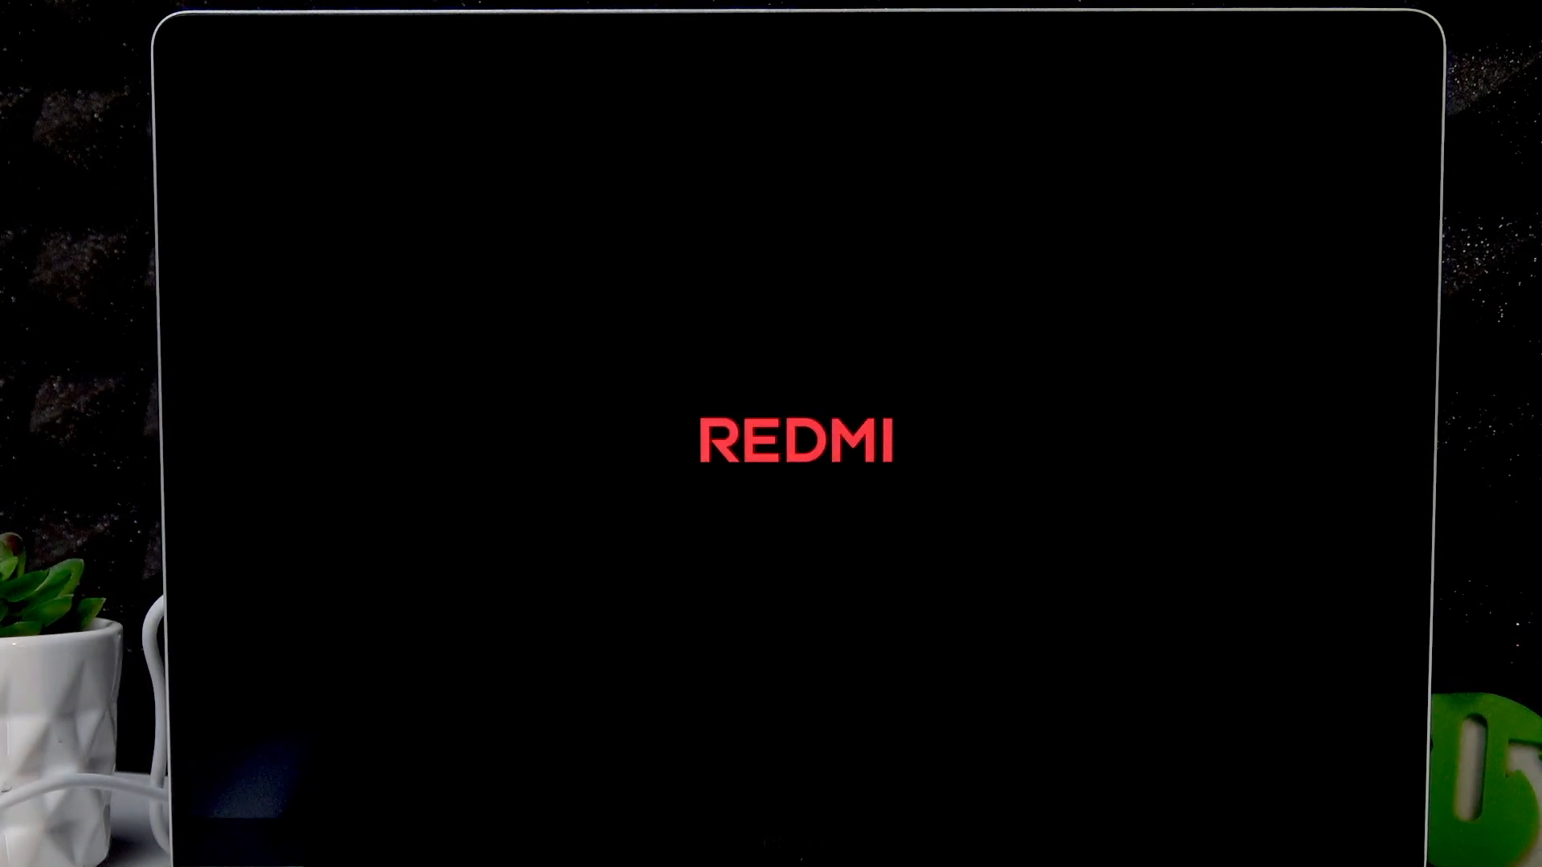